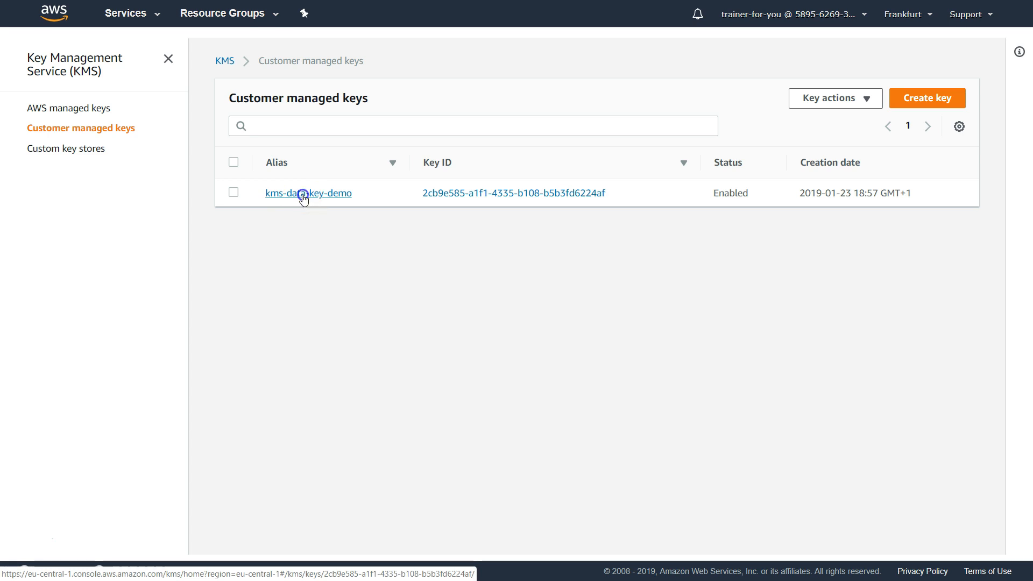
# Step: Enable and save automatic yearly rotation on the kms-data-key-demo key's Key rotation tab
pyautogui.click(308, 193)
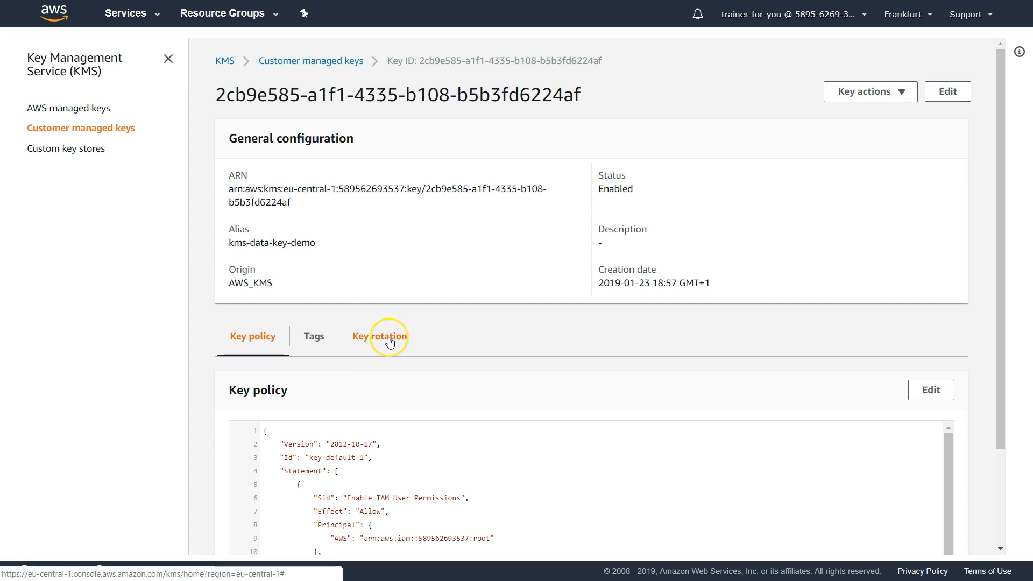
pyautogui.click(379, 336)
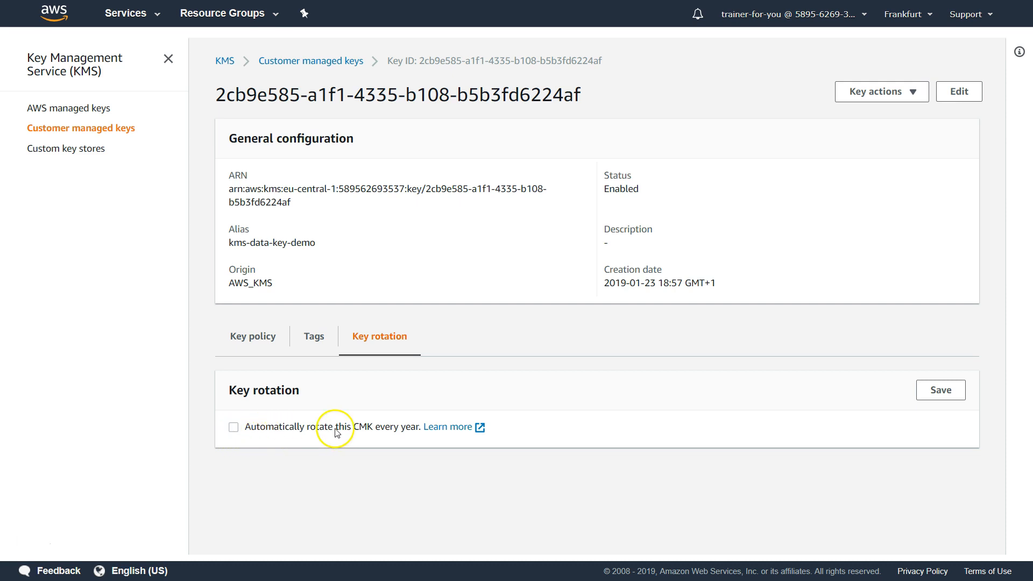
pyautogui.moveTo(246, 437)
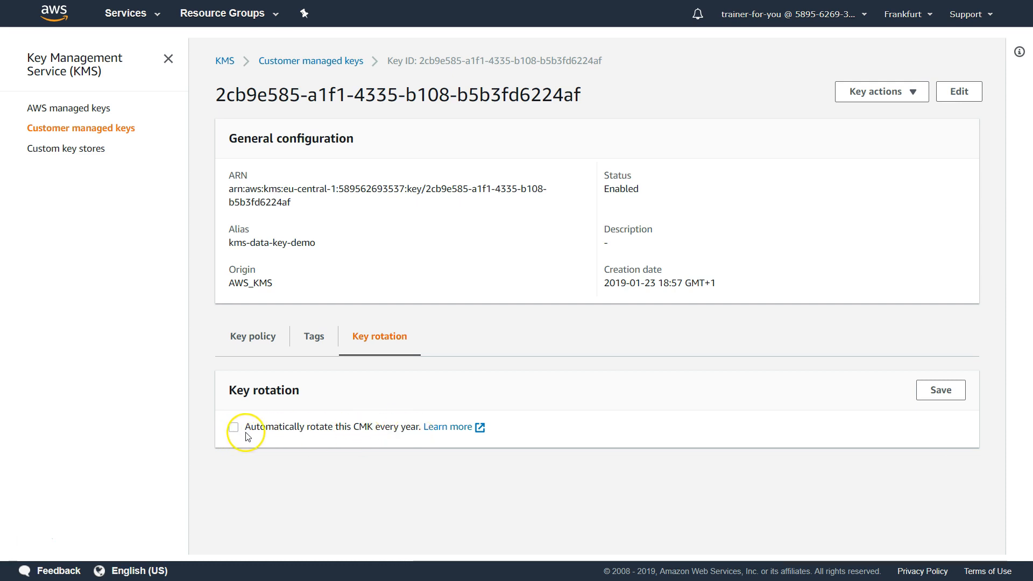
pyautogui.click(235, 427)
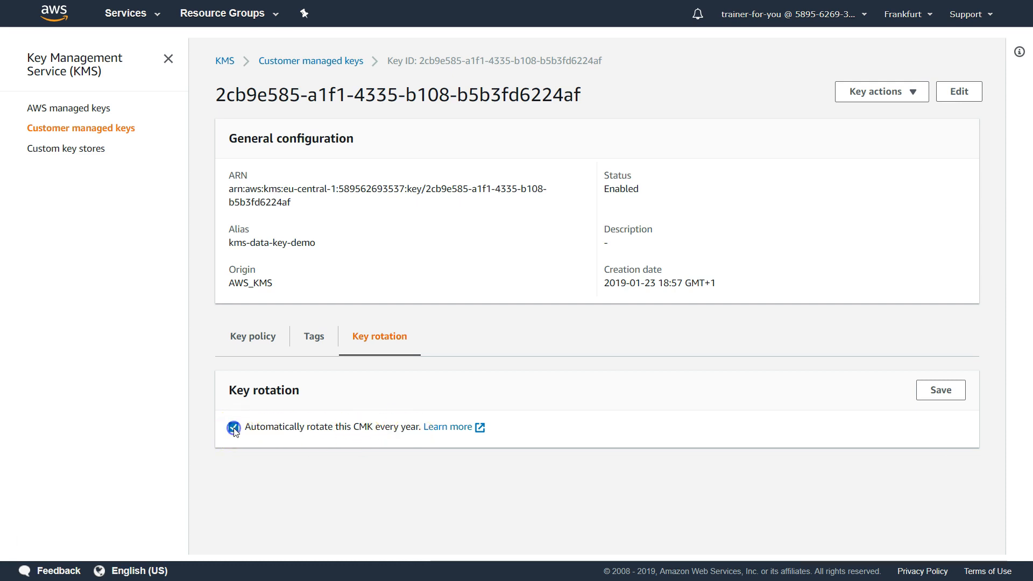
pyautogui.click(940, 389)
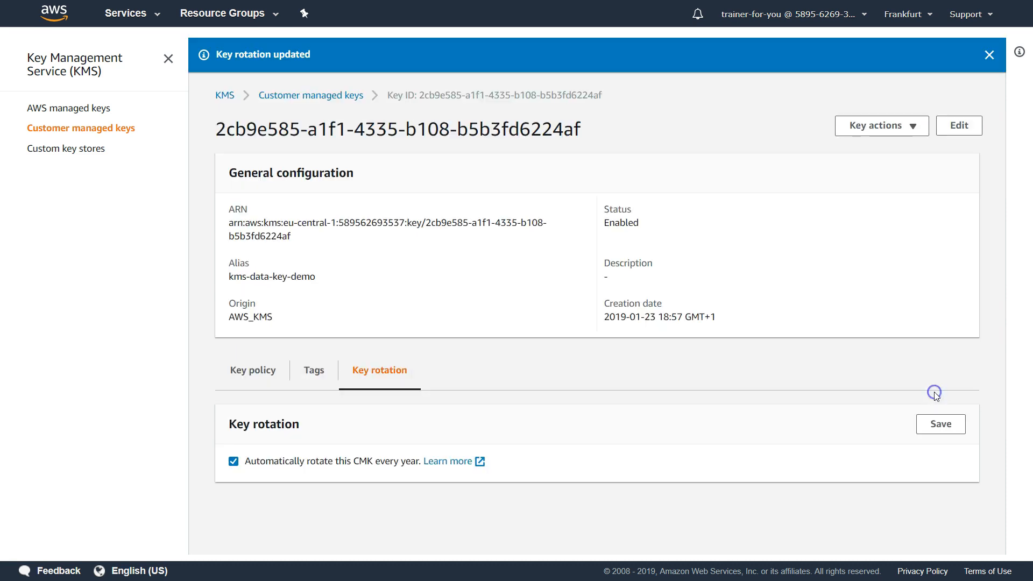
pyautogui.moveTo(936, 396)
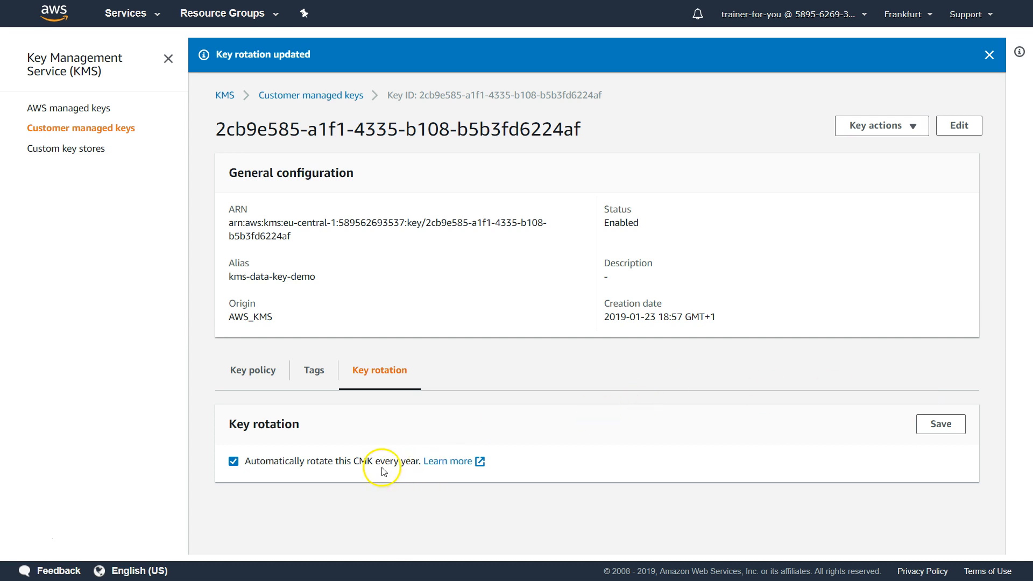
pyautogui.doubleClick(396, 461)
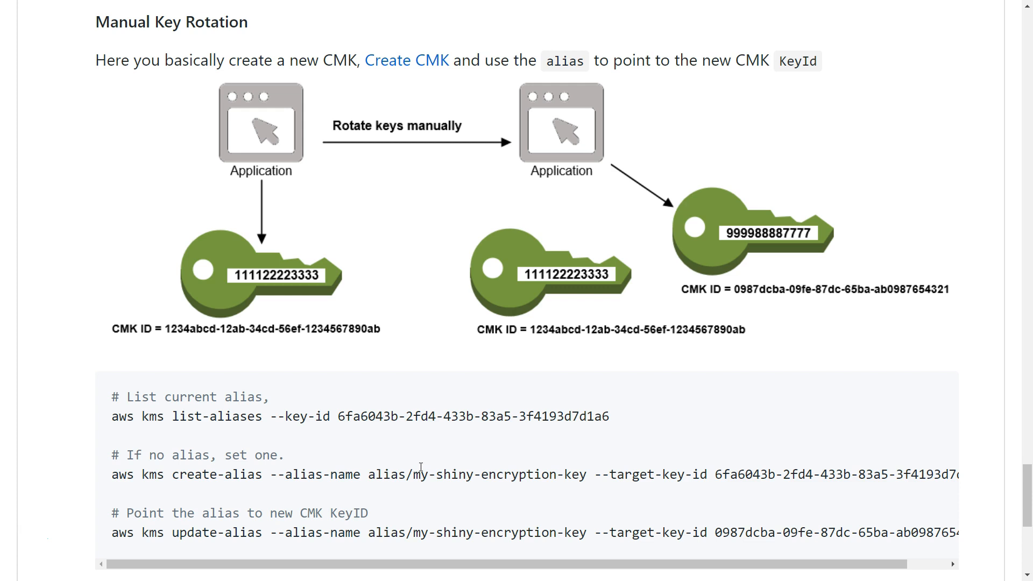
pyautogui.moveTo(121, 345)
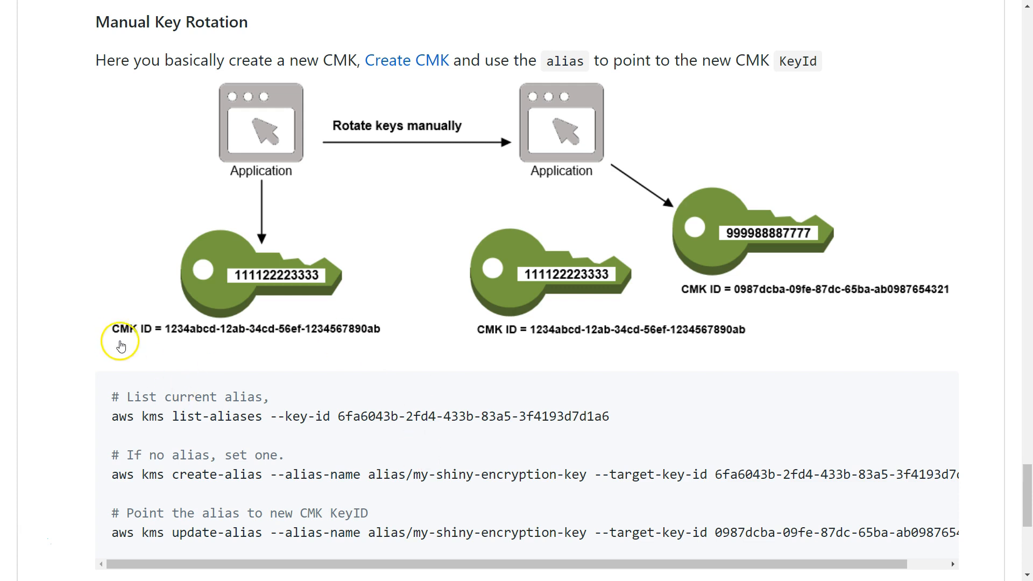
pyautogui.moveTo(381, 343)
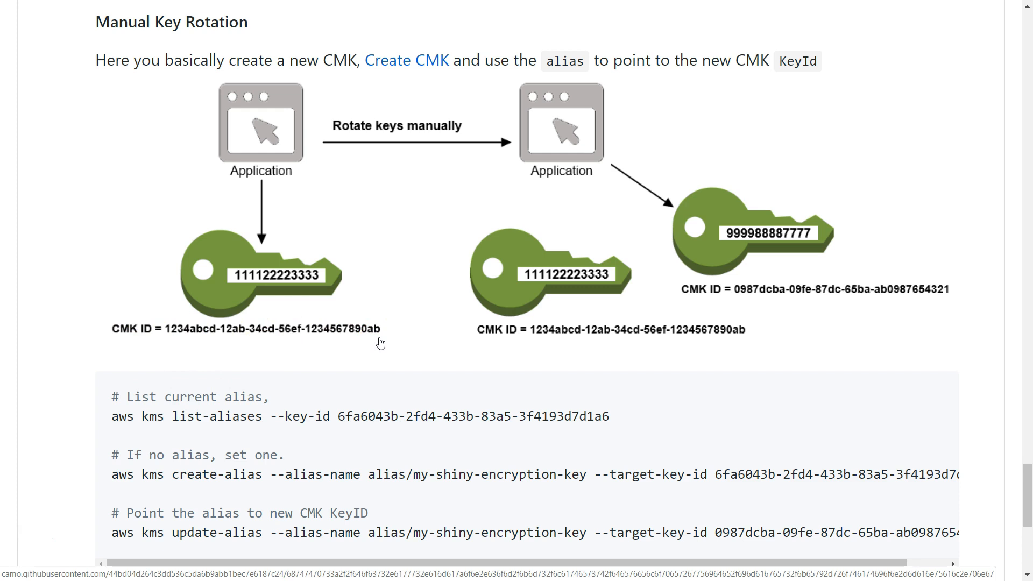
pyautogui.moveTo(959, 303)
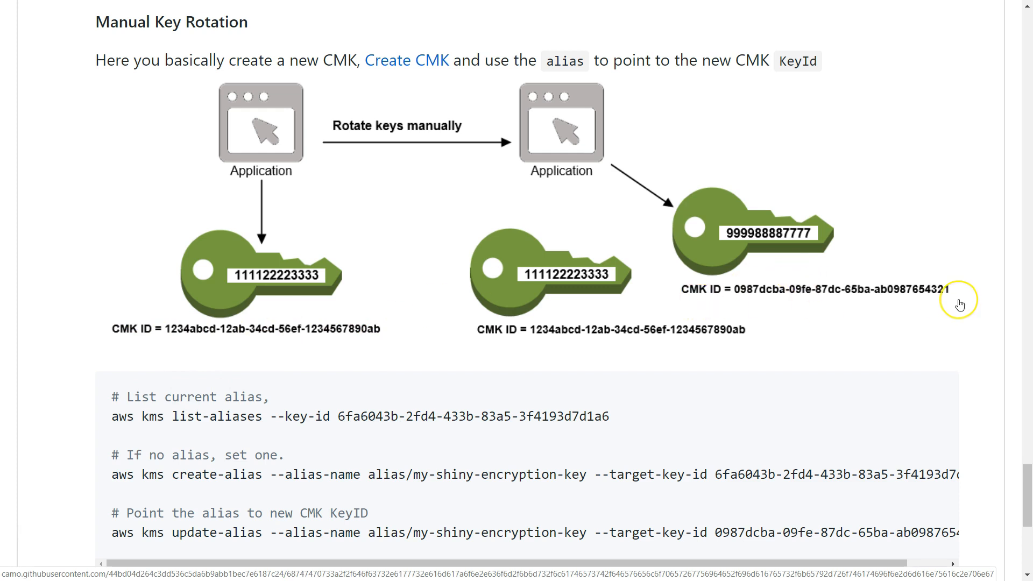
pyautogui.moveTo(319, 144)
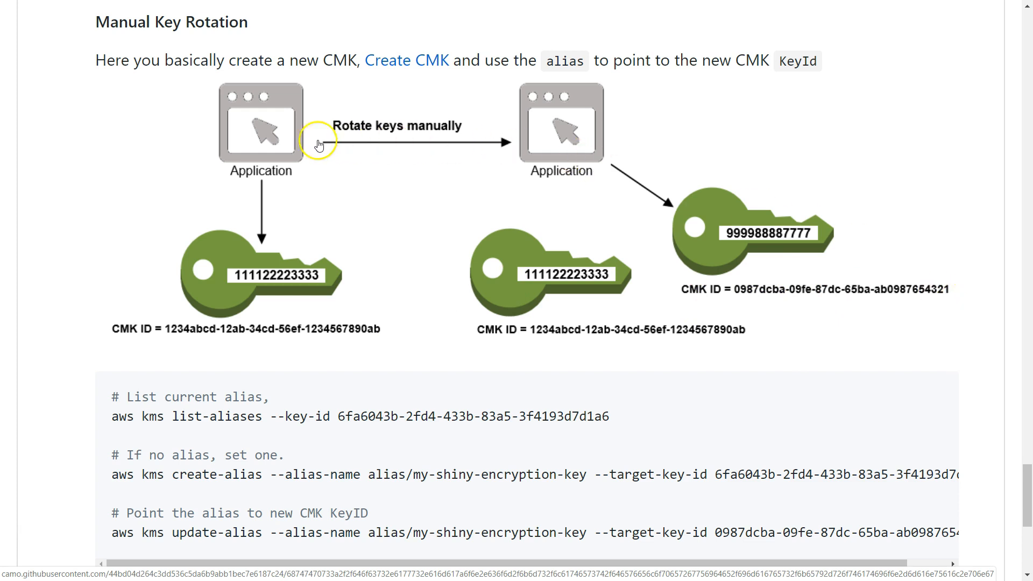
pyautogui.moveTo(803, 246)
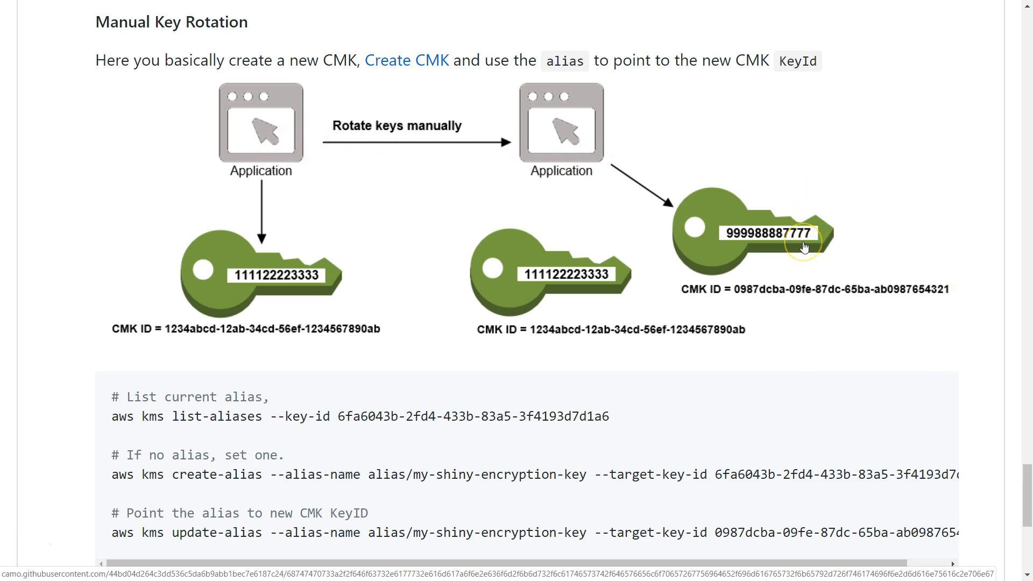
pyautogui.moveTo(803, 246)
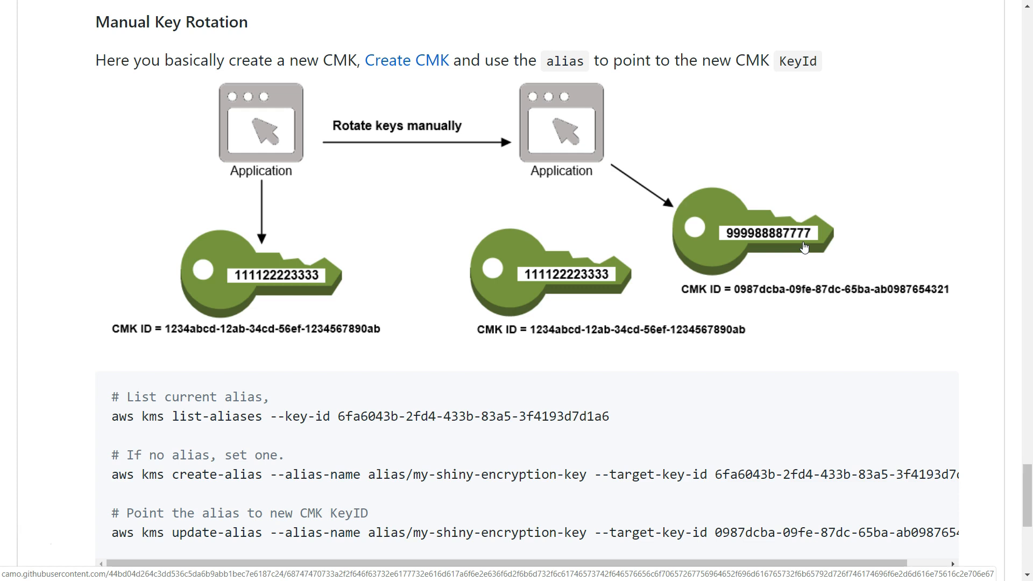
pyautogui.moveTo(266, 420)
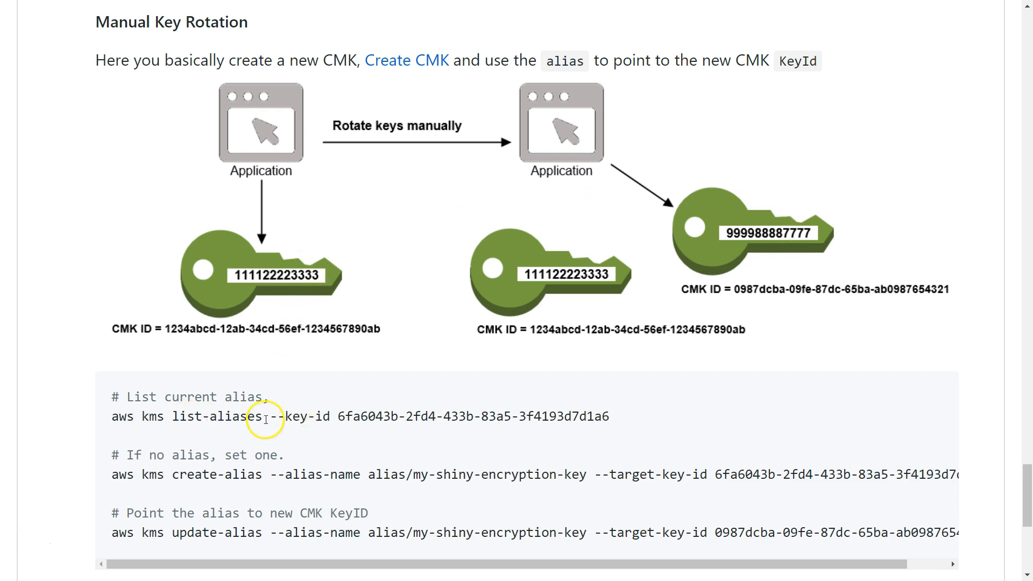
# Step: Highlight the key ID in the guide's list-aliases command, then select another command value
pyautogui.doubleClick(472, 416)
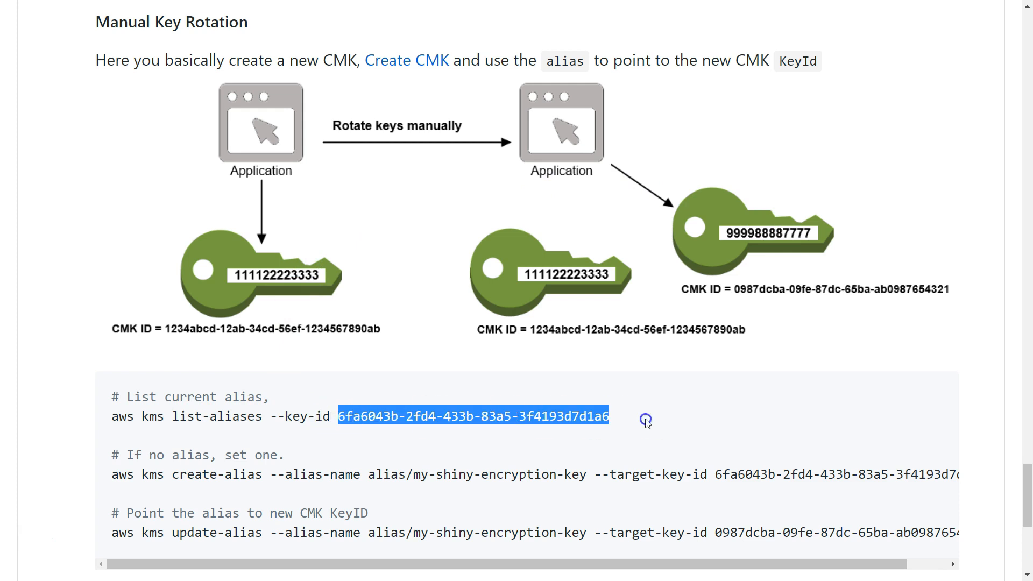
pyautogui.moveTo(343, 452)
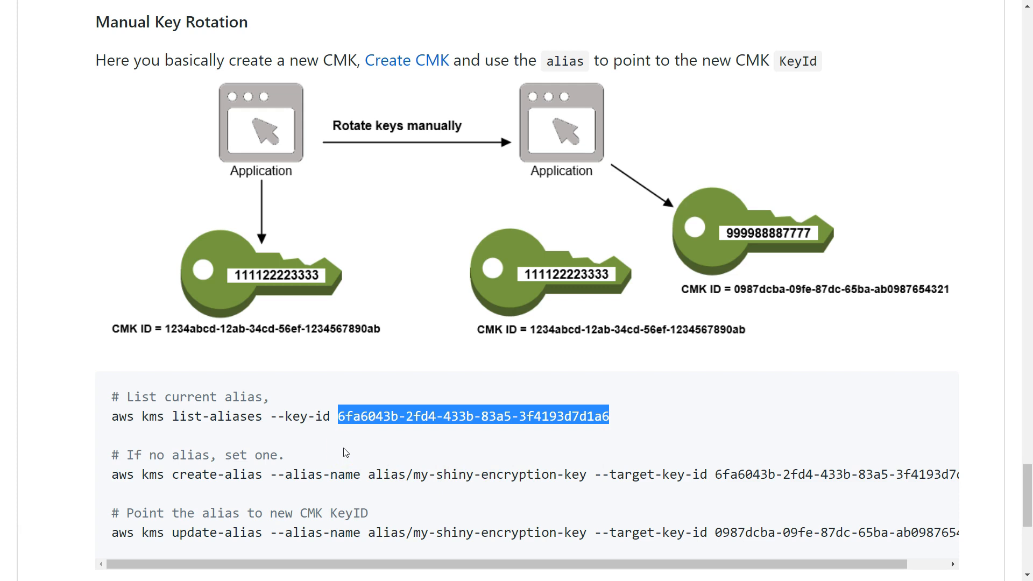
pyautogui.click(413, 479)
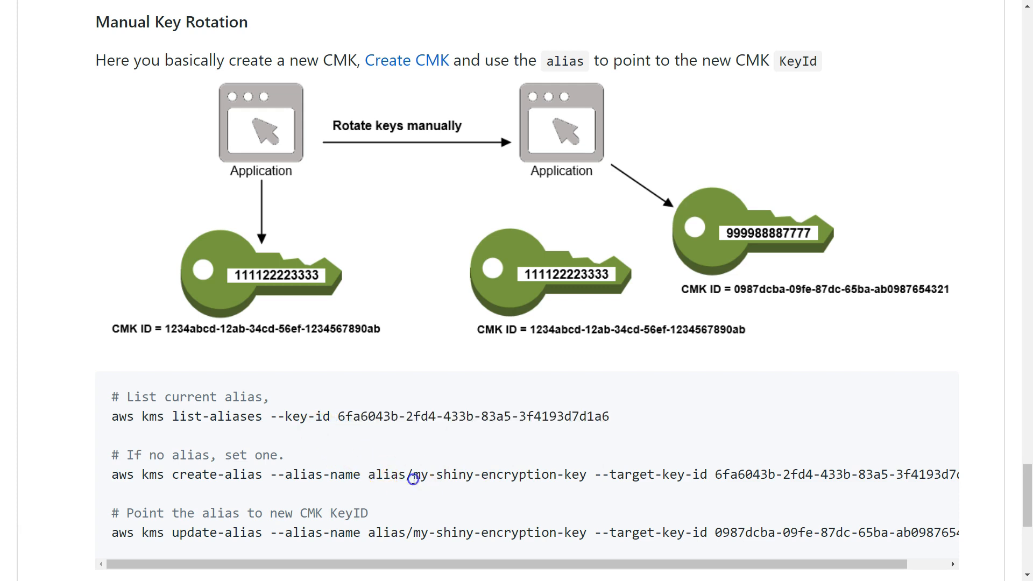
pyautogui.doubleClick(499, 475)
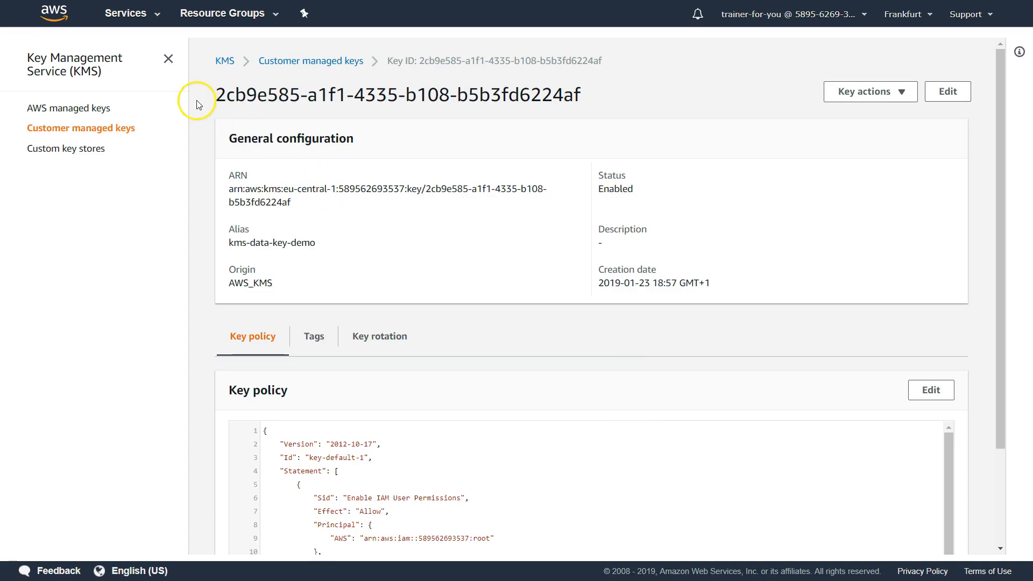
pyautogui.moveTo(232, 244)
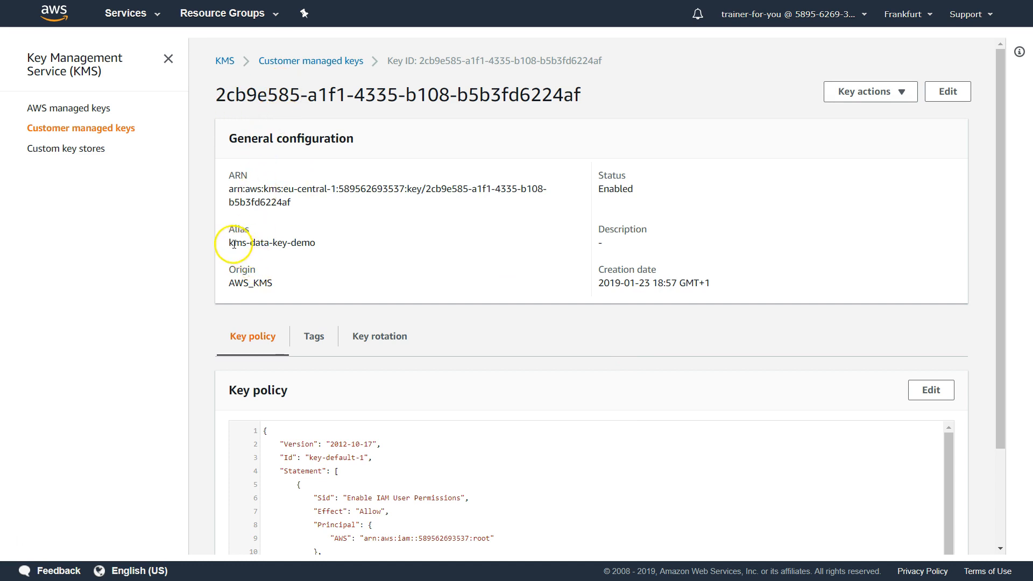
# Step: Select the alias name kms-data-key-demo in the key's General configuration for copying
pyautogui.doubleClick(270, 243)
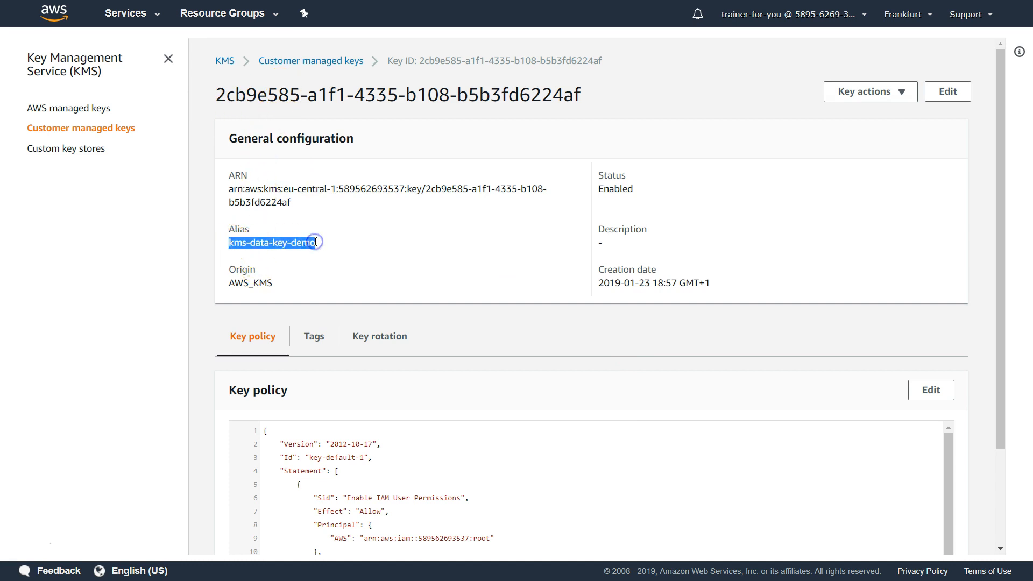
pyautogui.doubleClick(399, 94)
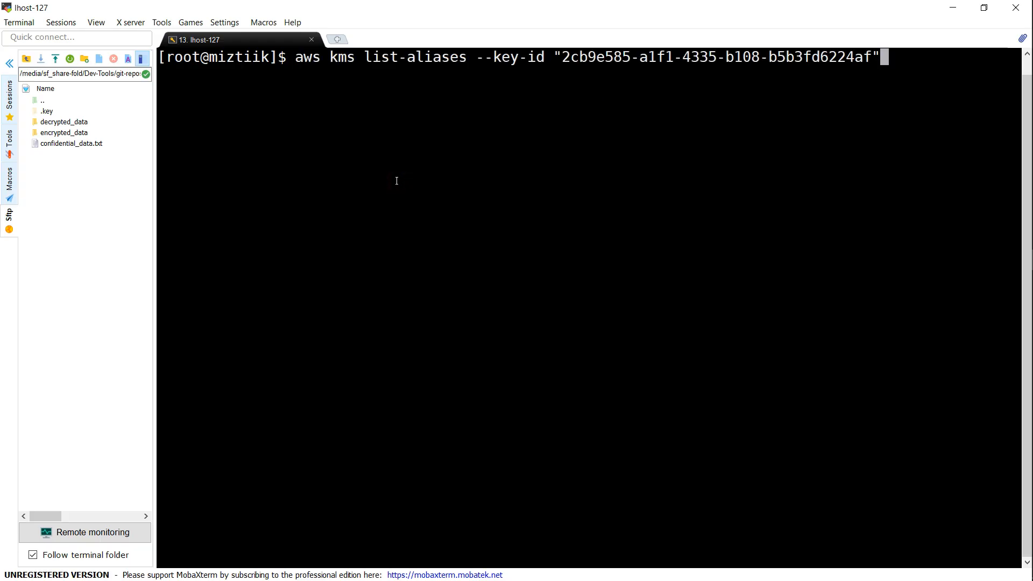
# Step: Run aws kms list-aliases for key 2cb9e585-a1f1-4335-b108-b5b3fd6224af
pyautogui.press('Return')
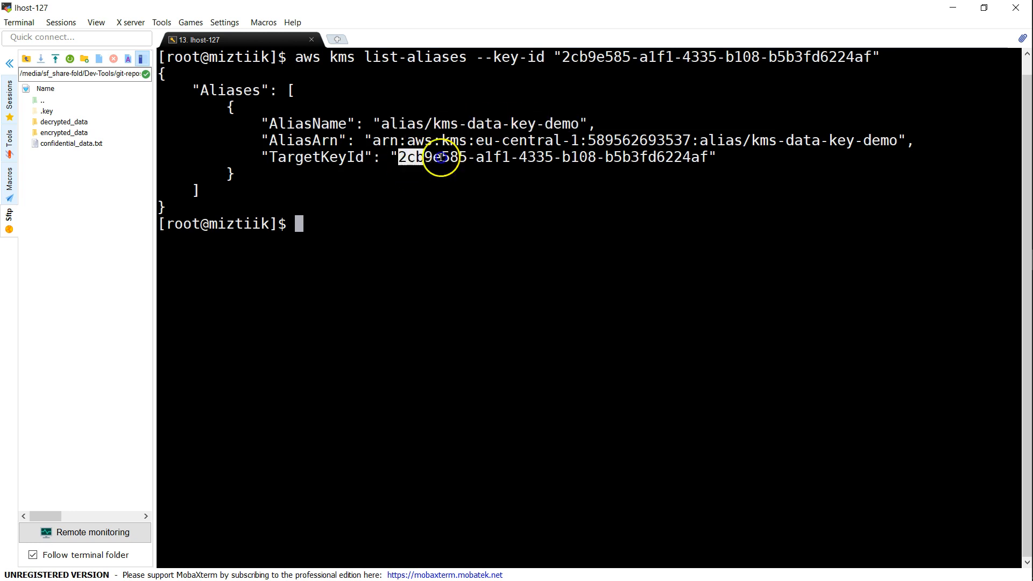
pyautogui.moveTo(691, 215)
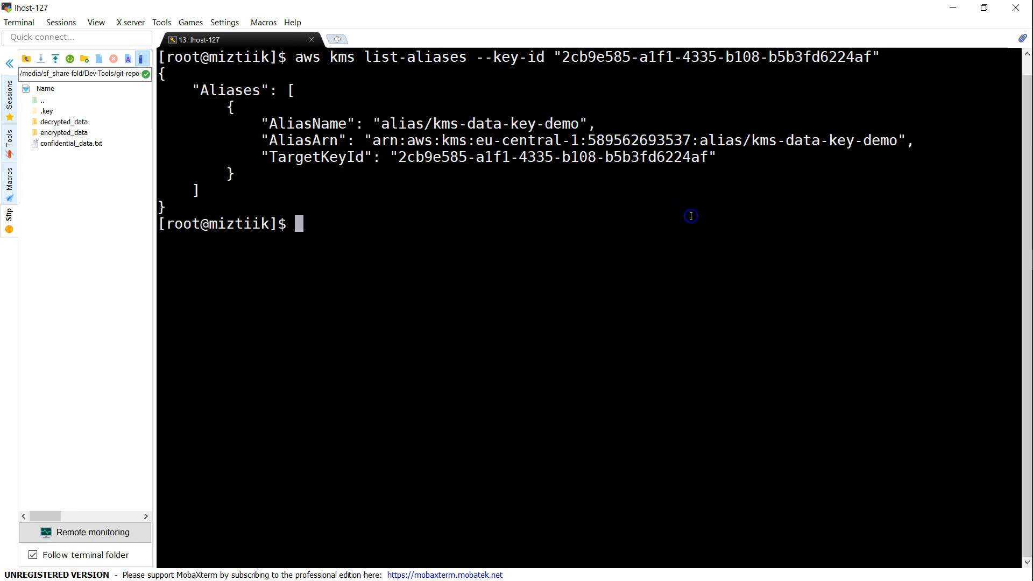
pyautogui.moveTo(691, 216)
pyautogui.write('aws kms create-key')
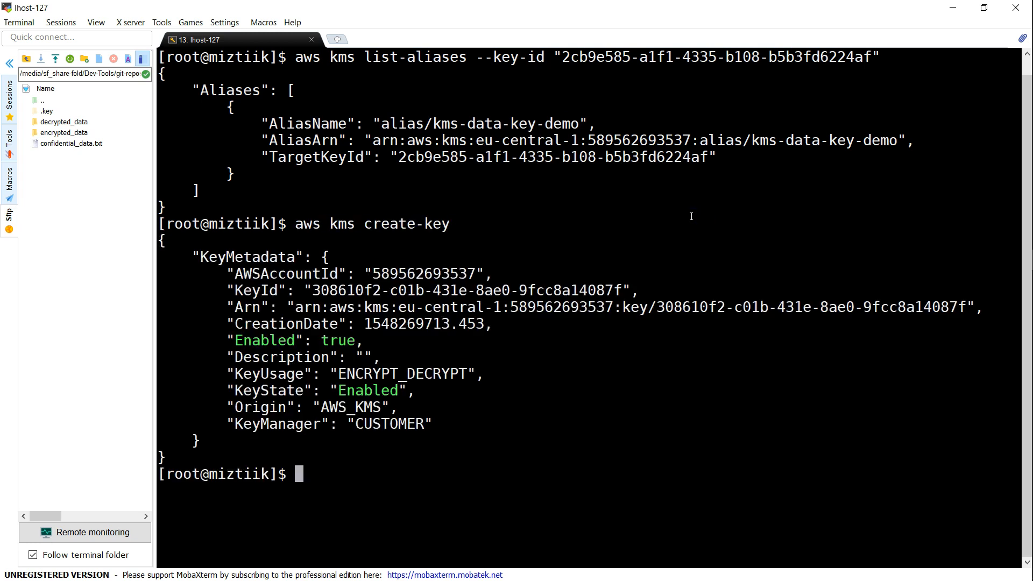
pyautogui.moveTo(313, 290)
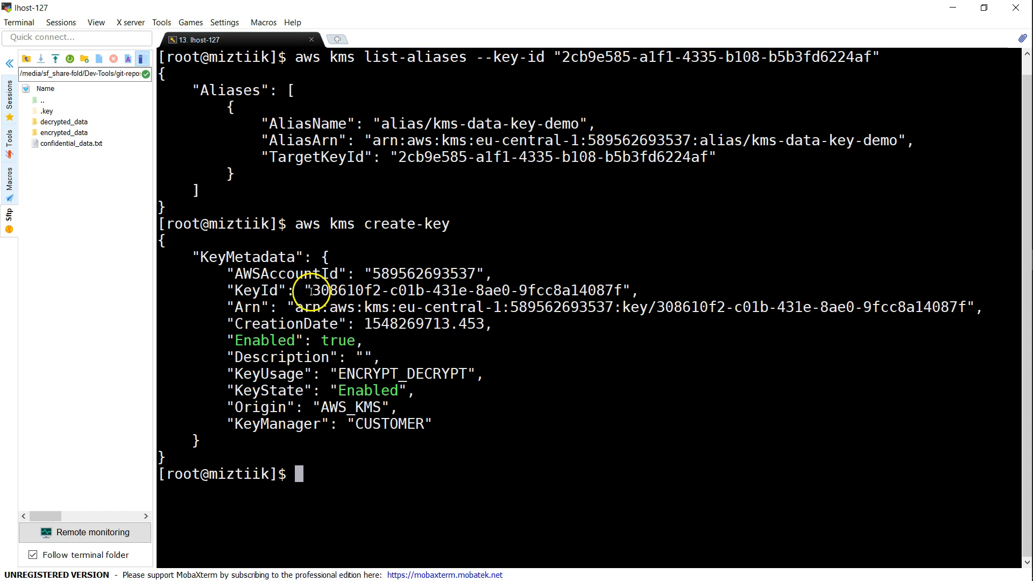
# Step: Run update-alias to point alias/kms-data-key-demo at new key 308610f2-c01b-431e-8ae0-9fcc8a14087f
pyautogui.doubleClick(478, 123)
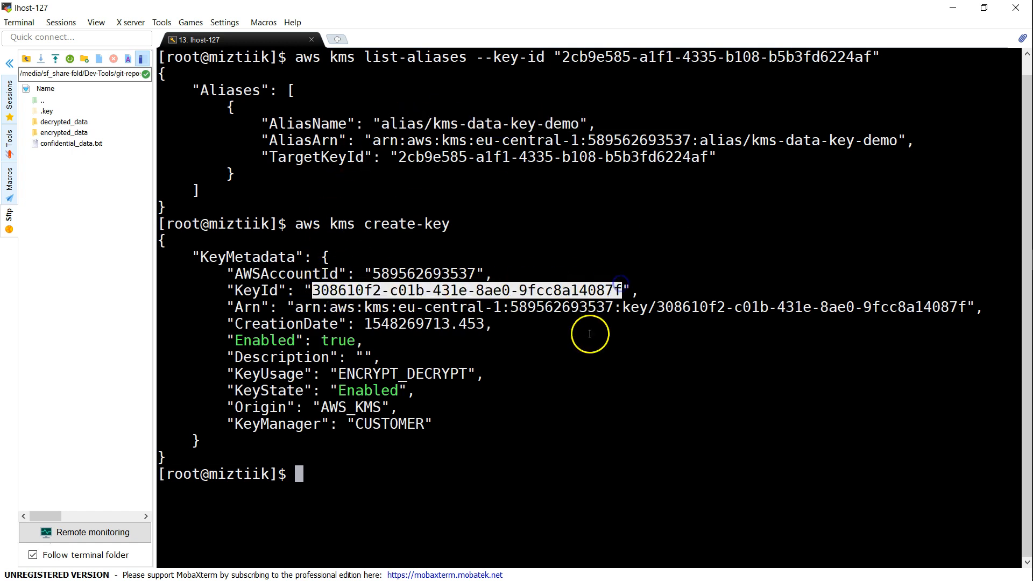
pyautogui.write('aws kms update-alias --alias-name "alias/kms-data-key-demo" --target-key-id "308610f2-c01b-431e-8ae0-9fcc8a14087f"')
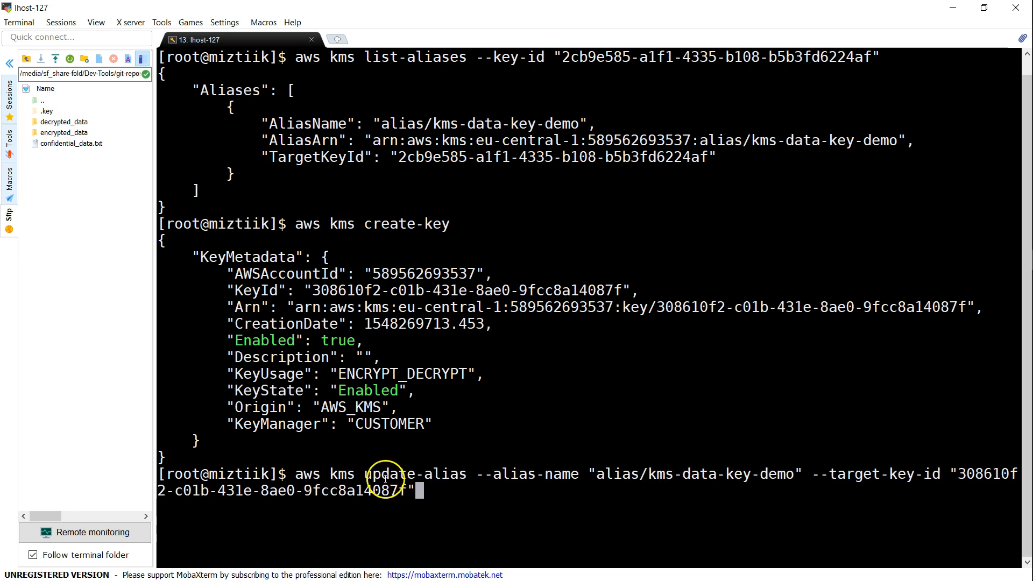
pyautogui.moveTo(559, 475)
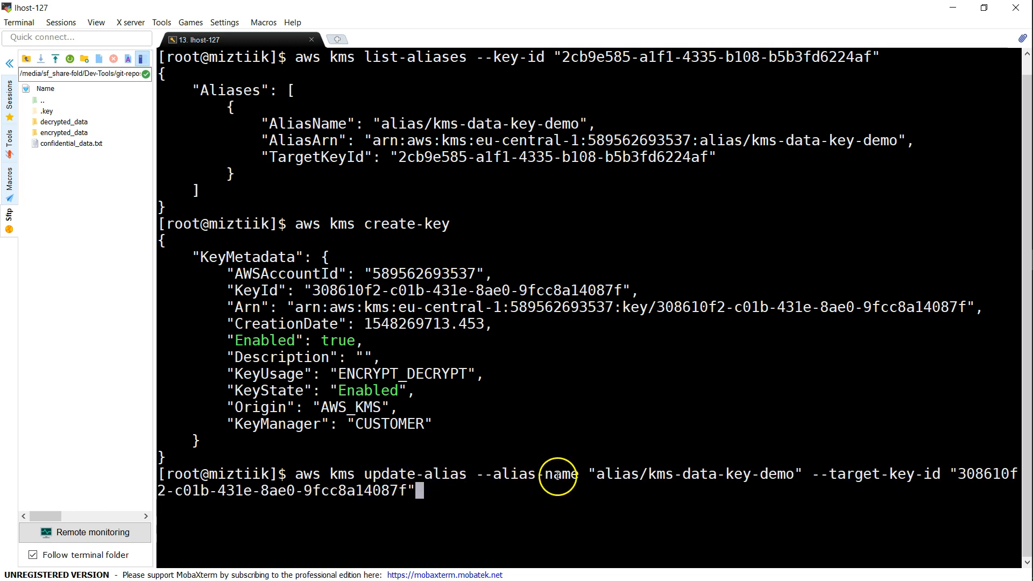
pyautogui.moveTo(832, 474)
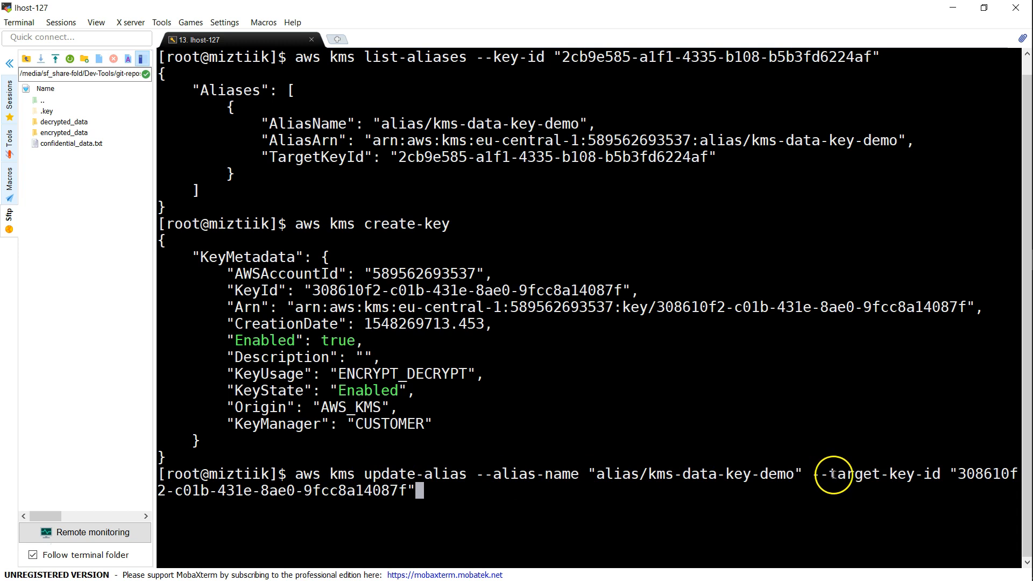
pyautogui.moveTo(432, 527)
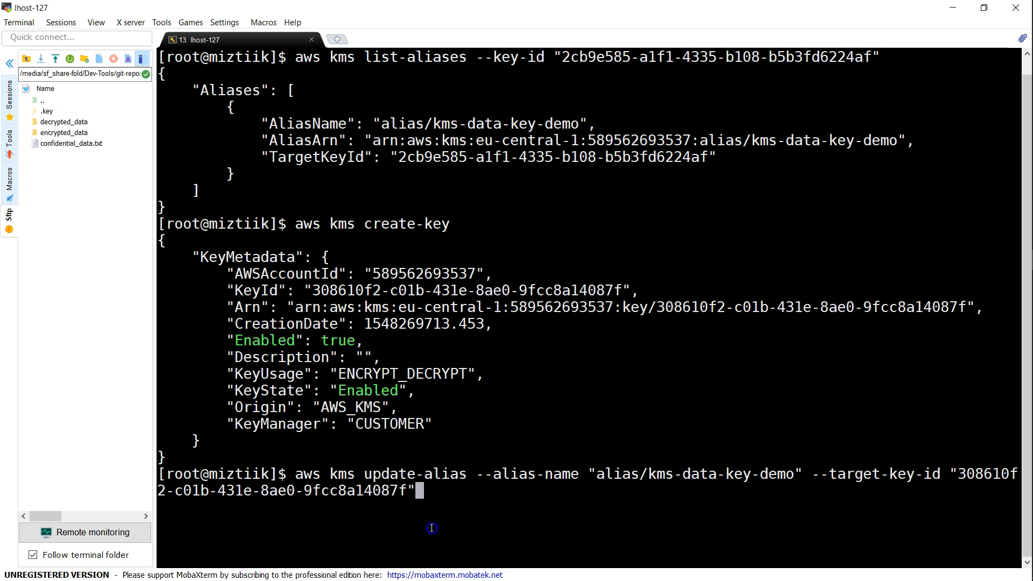
pyautogui.press('Return')
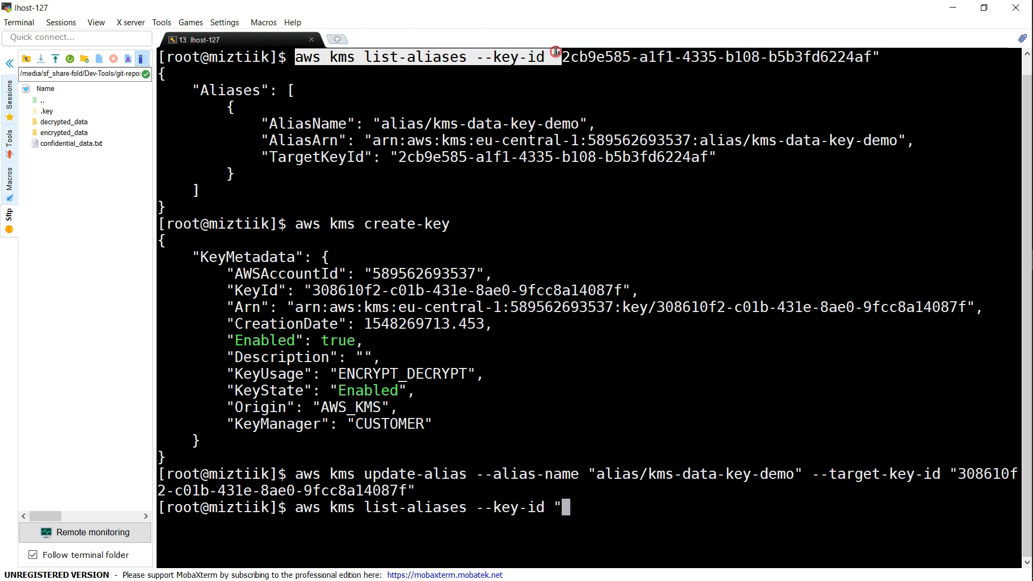
# Step: List aliases for key 308610f2-c01b-431e-8ae0-9fcc8a14087f and highlight AliasName and TargetKeyId
pyautogui.press('Return')
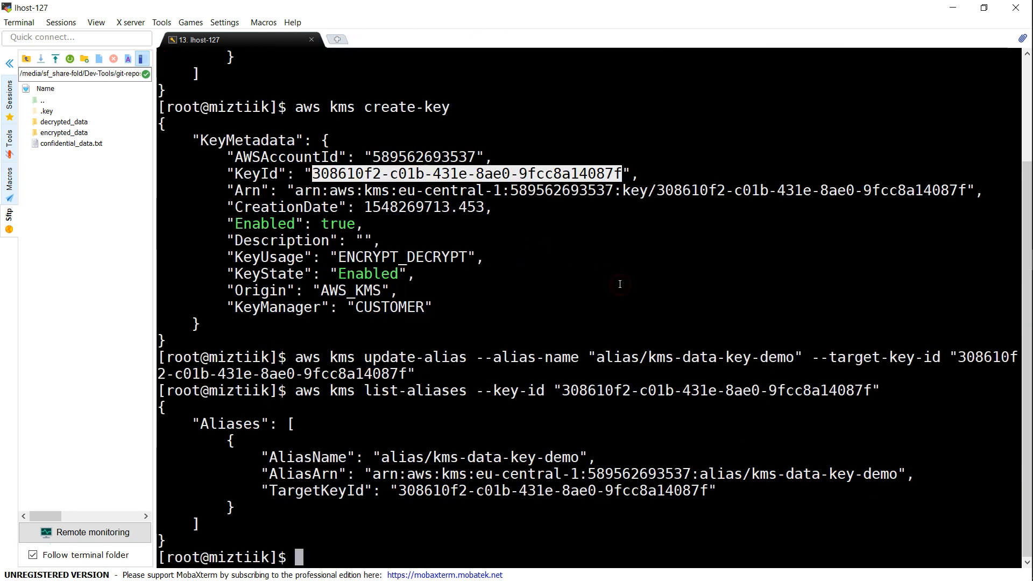
pyautogui.doubleClick(483, 458)
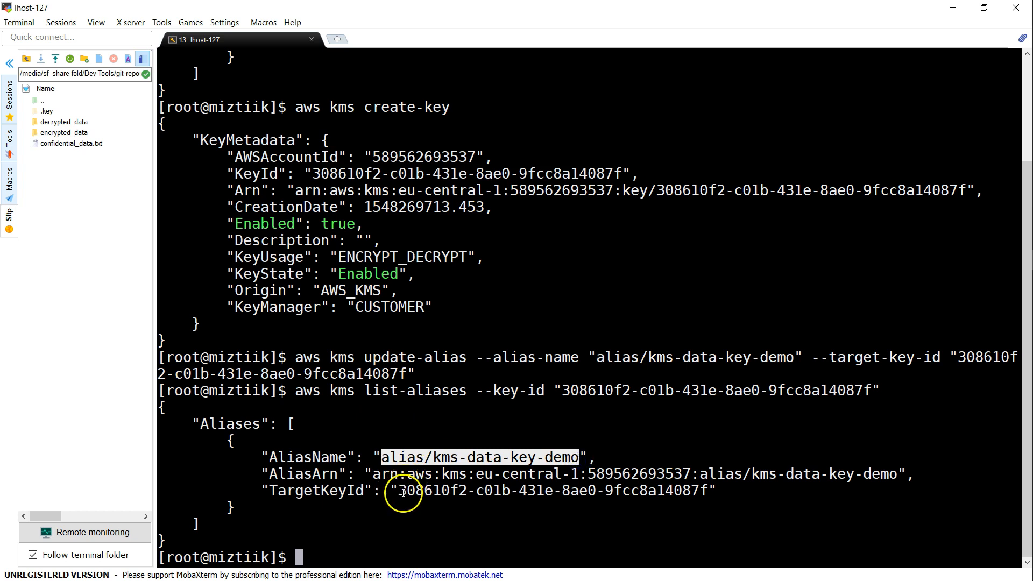
pyautogui.doubleClick(557, 490)
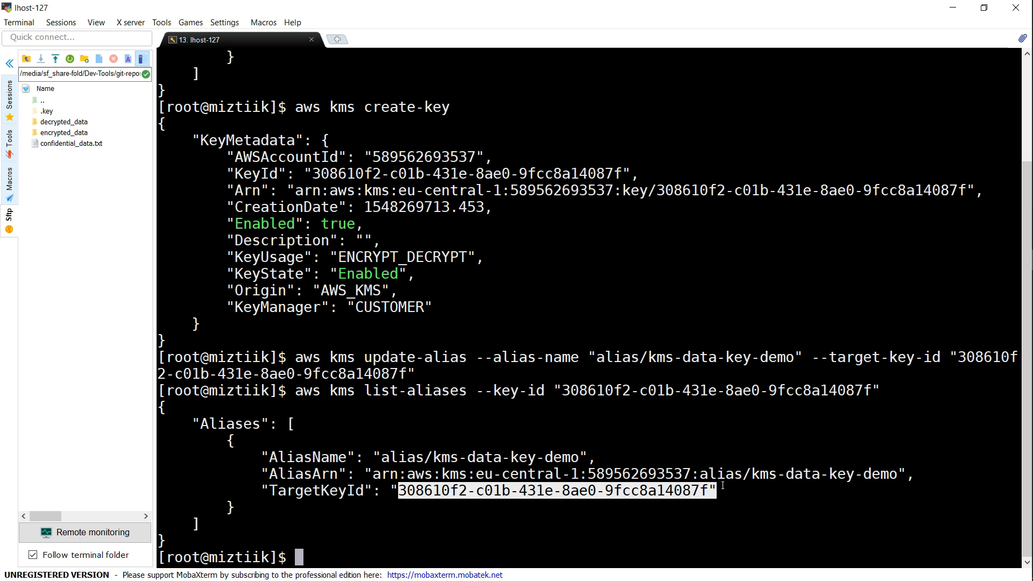
pyautogui.moveTo(407, 470)
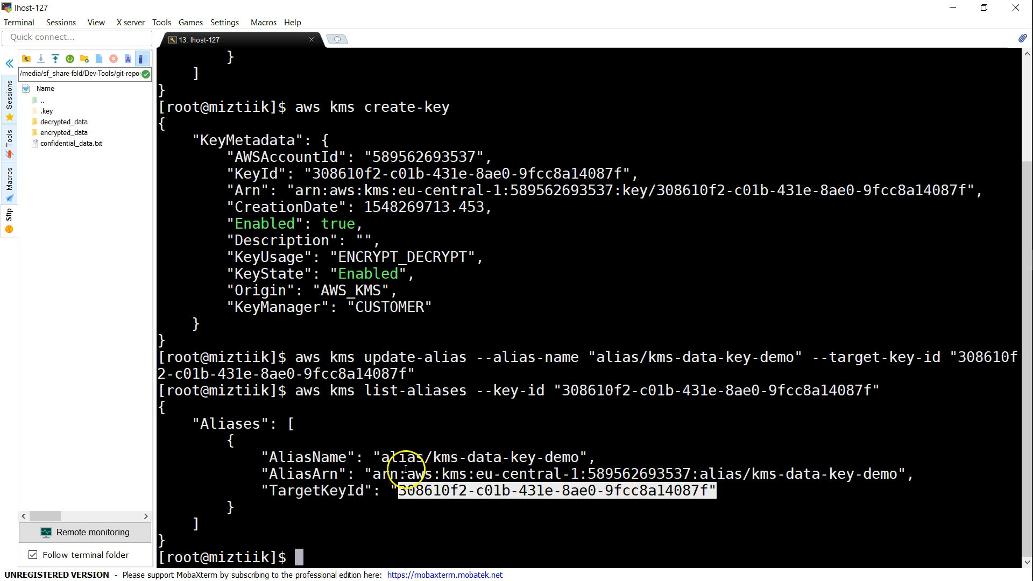